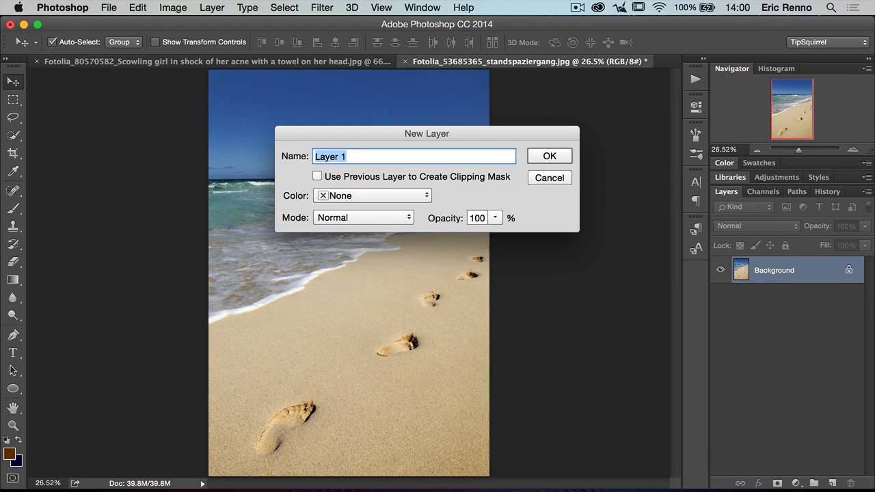
- Create the first copy layer named 'Tone' with a red label
type("T")
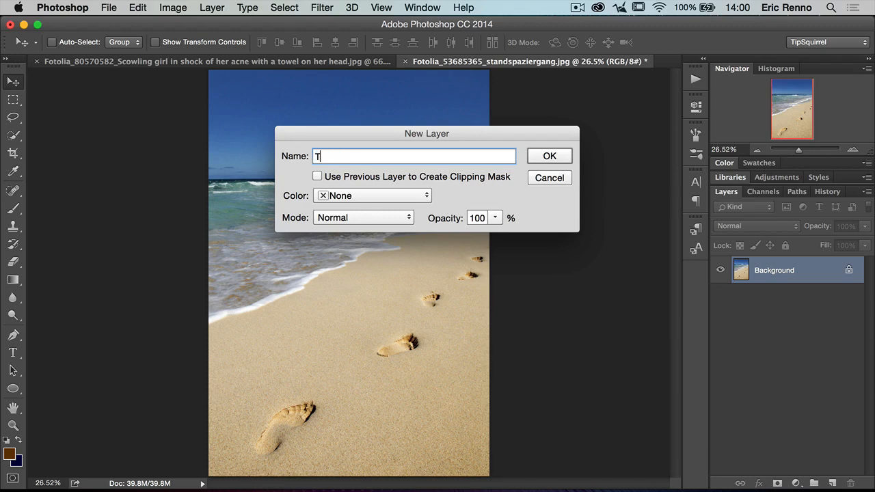
type("one")
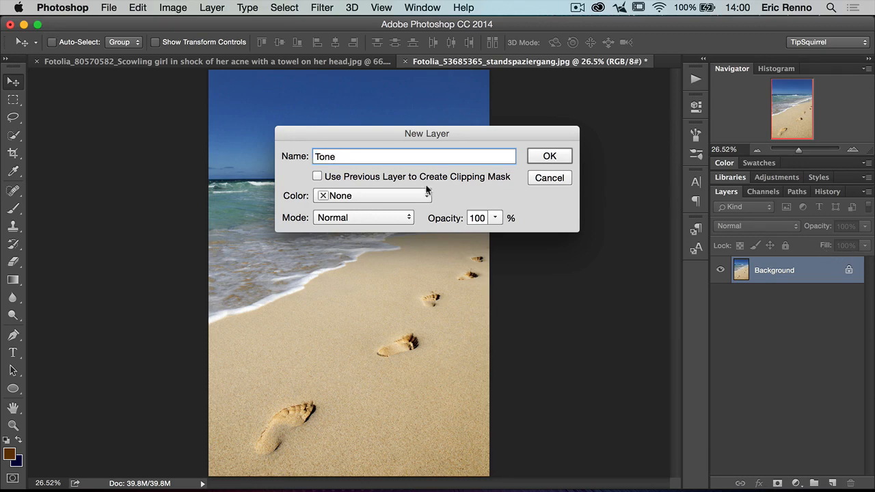
left_click(372, 196)
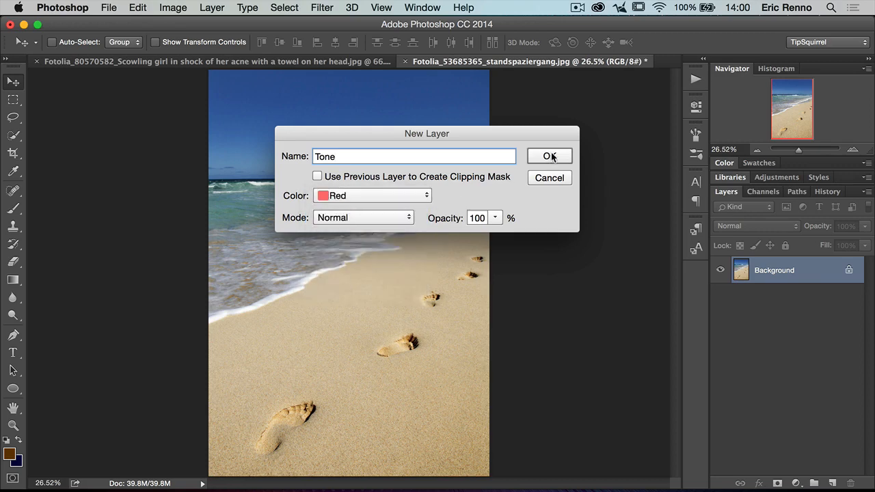
left_click(550, 156)
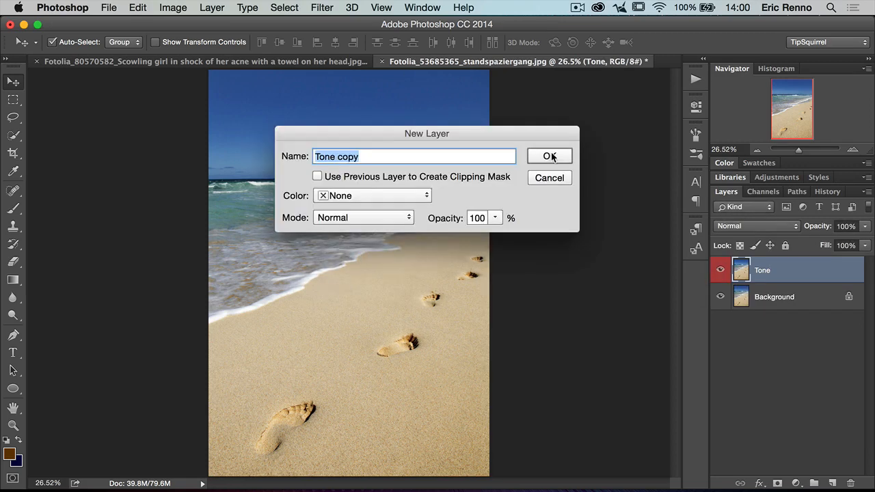
- Create the second copy layer named 'Detail' with a blue label
type("Deta")
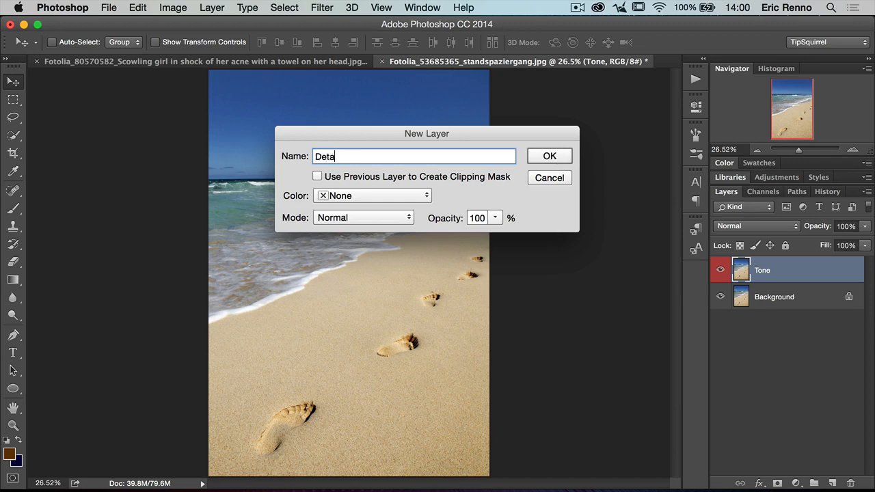
left_click(372, 196)
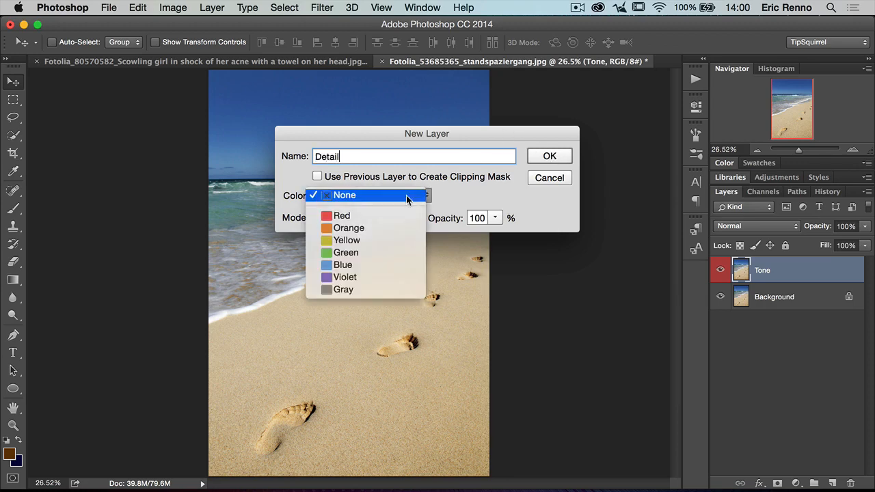
left_click(342, 264)
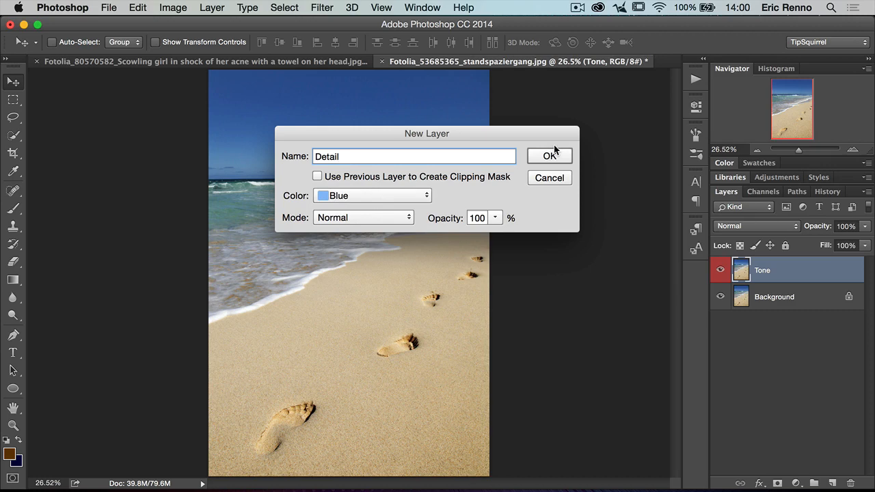
left_click(550, 156)
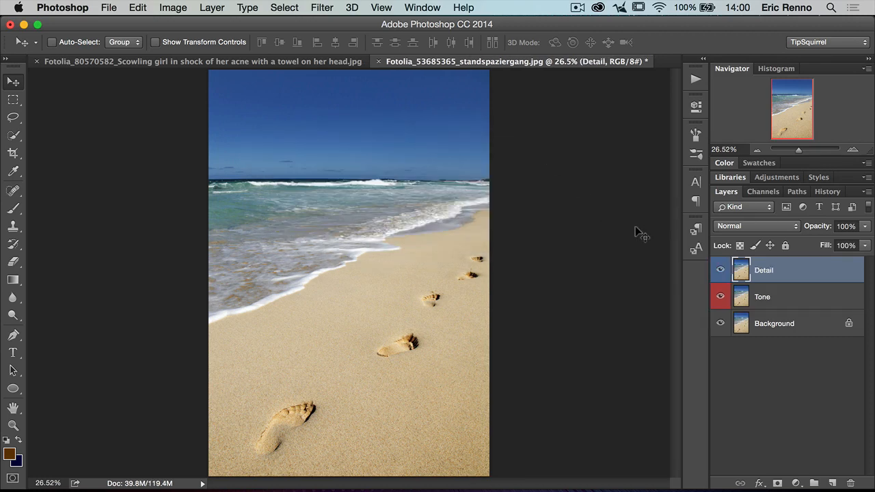
mouse_move(800, 311)
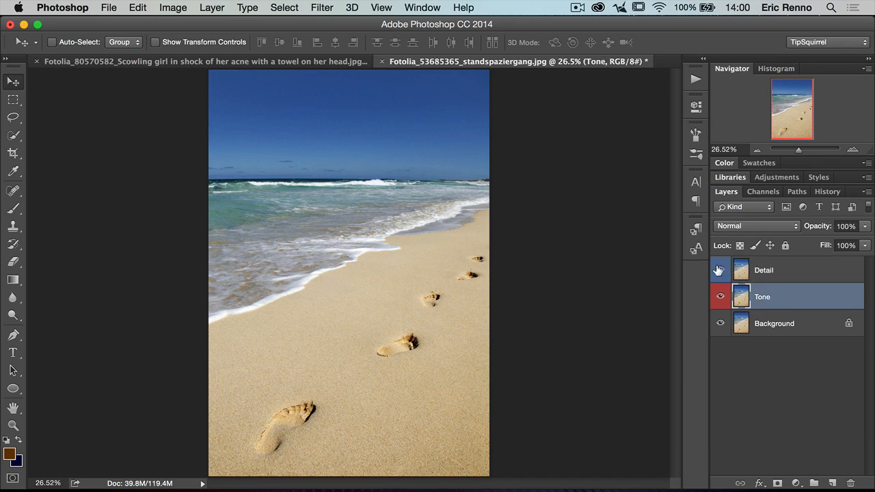
- Hide Detail and apply a 12-pixel Gaussian Blur to the Tone layer
left_click(720, 270)
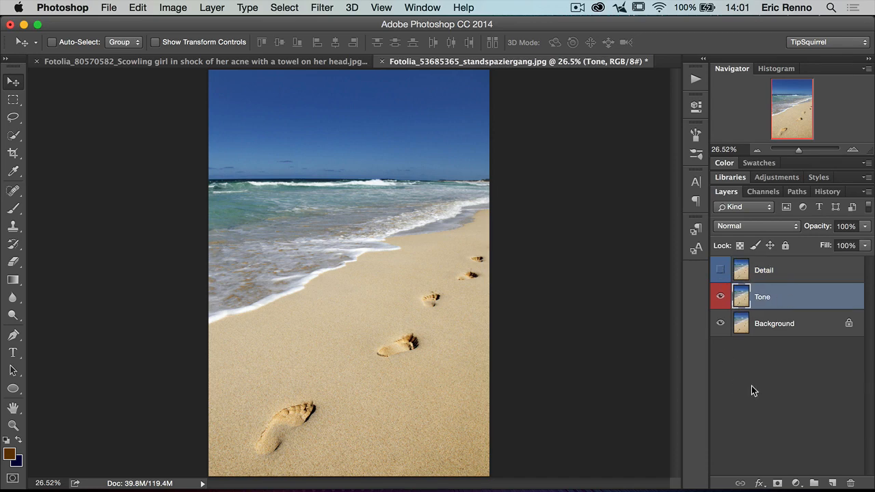
left_click(322, 8)
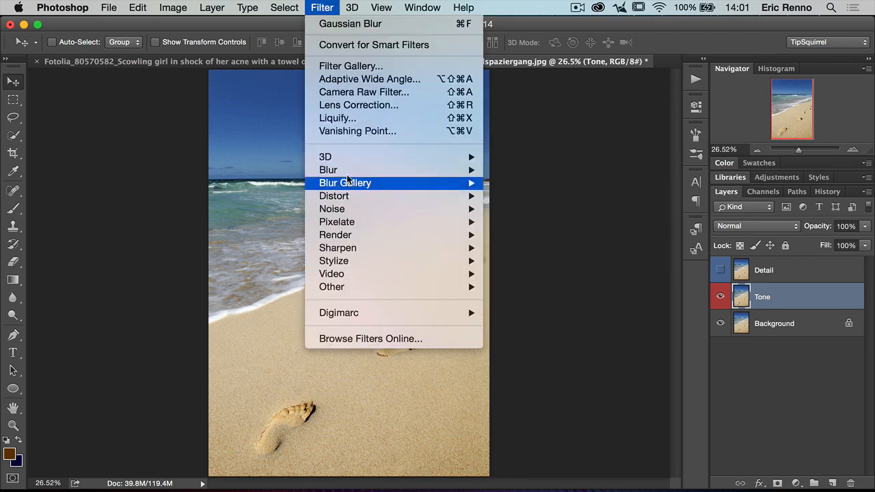
mouse_move(329, 170)
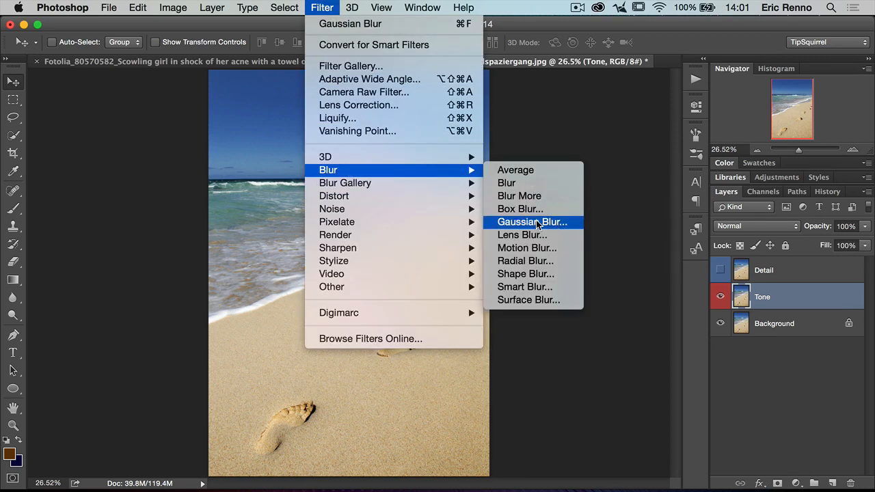
left_click(532, 222)
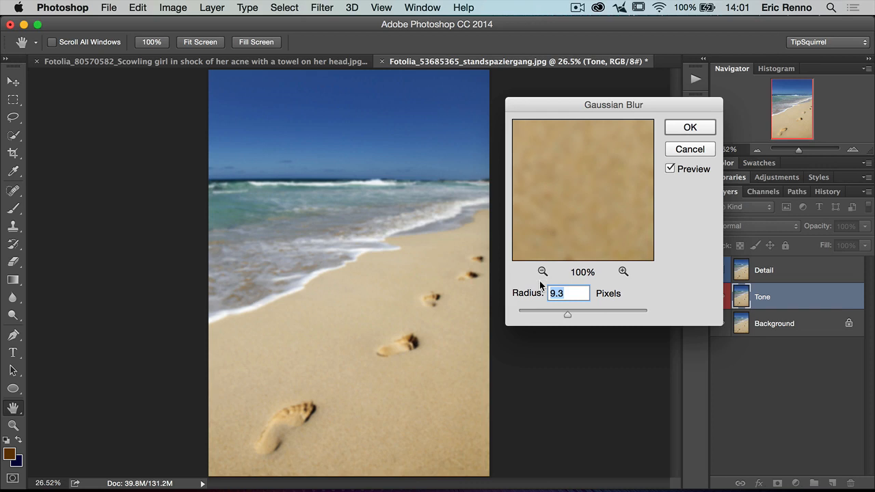
mouse_move(547, 309)
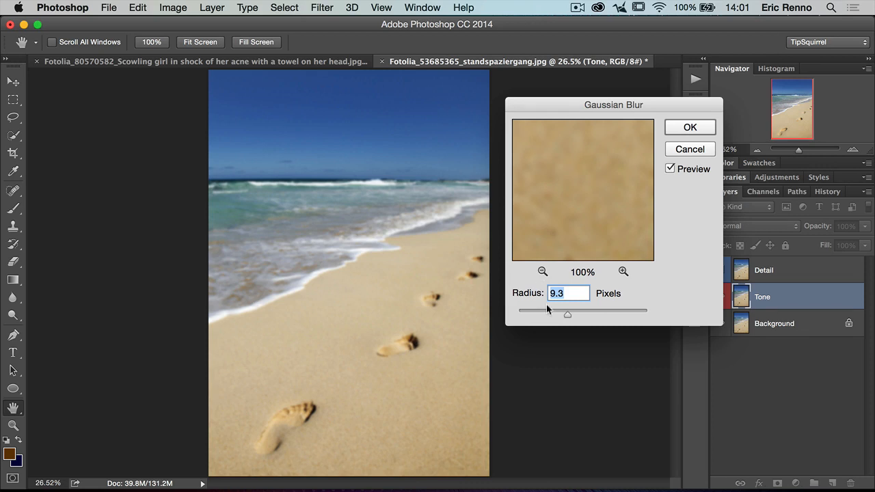
left_click_drag(567, 313, 573, 314)
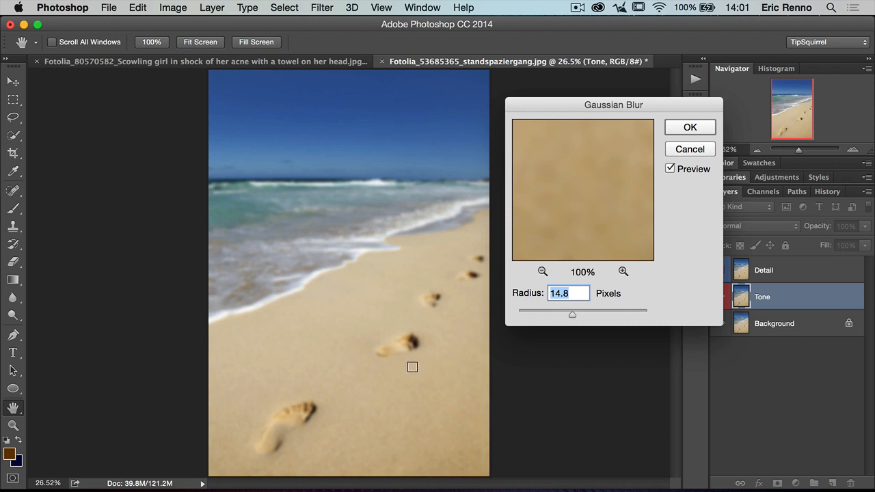
left_click_drag(572, 315, 576, 316)
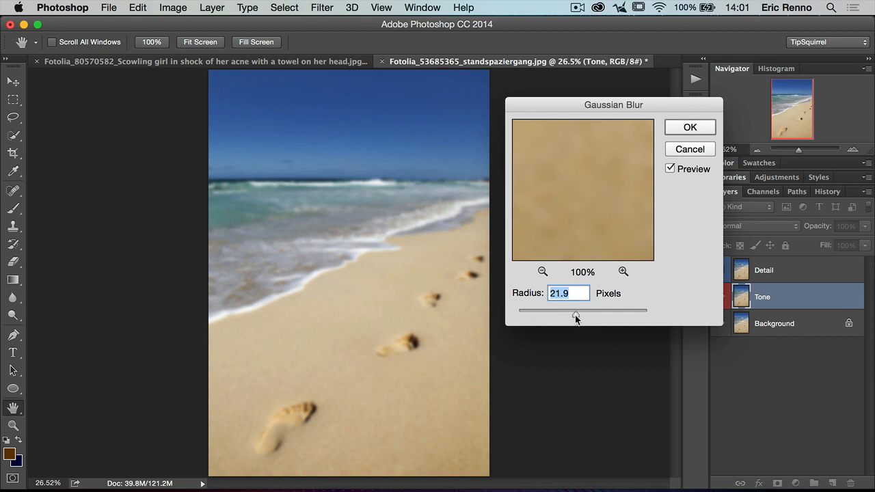
left_click_drag(576, 318, 573, 318)
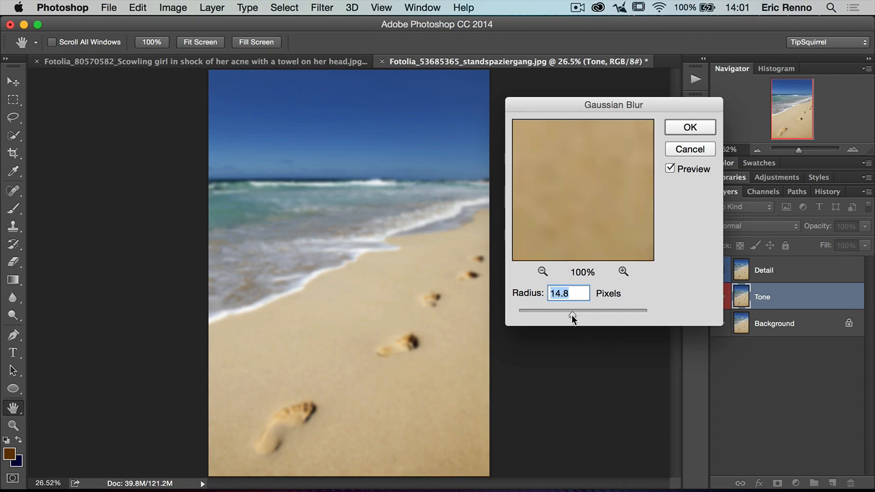
left_click_drag(573, 316, 571, 315)
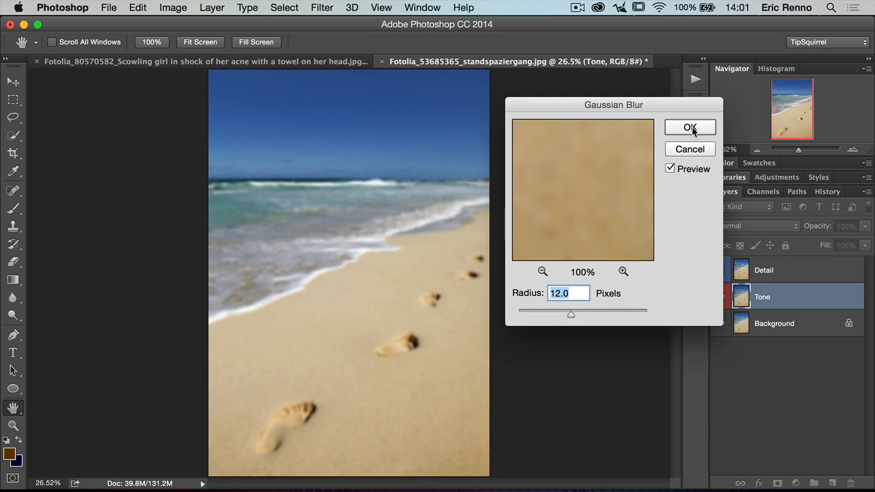
left_click(690, 128)
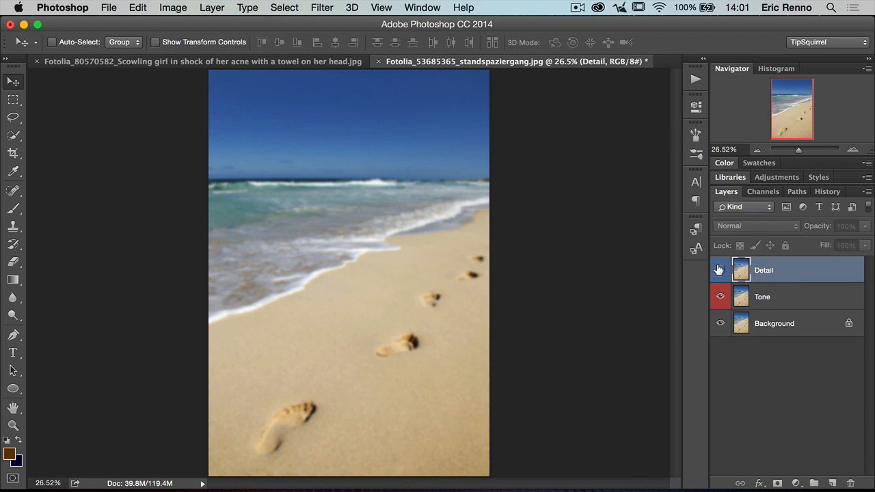
- Show Detail and Apply Image from Tone: Subtract, scale 2, offset 128, Invert off
left_click(720, 269)
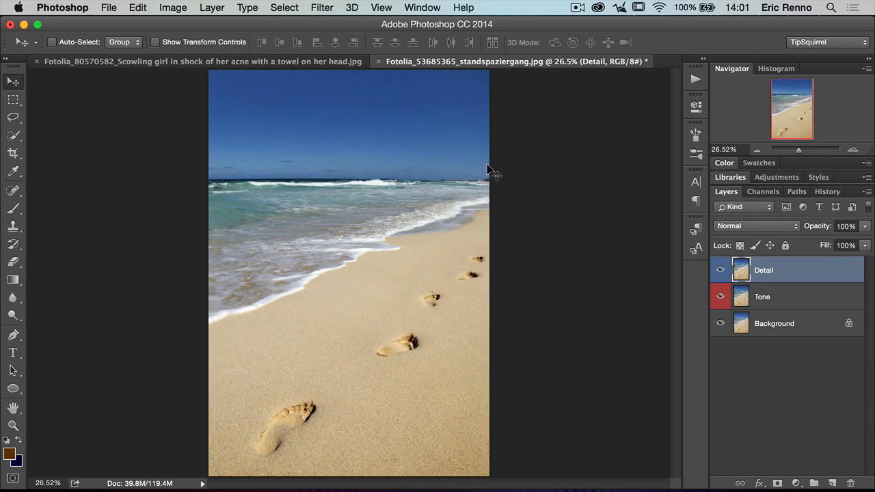
left_click(173, 7)
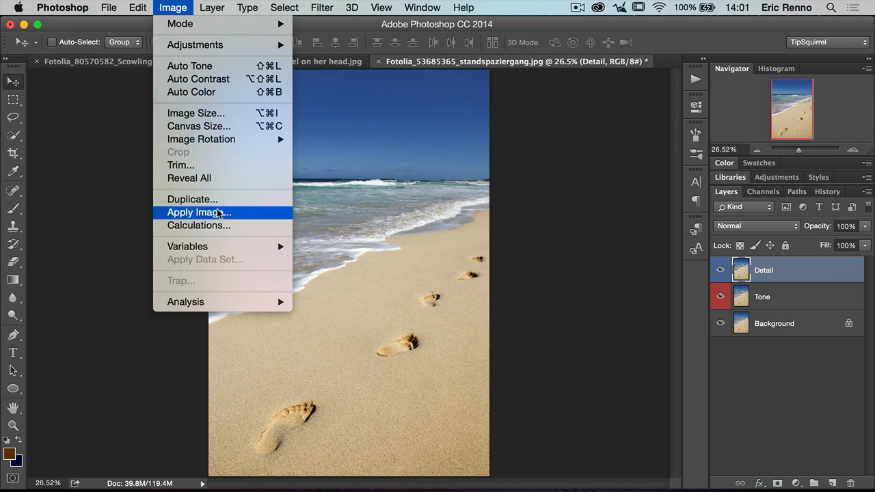
left_click(193, 212)
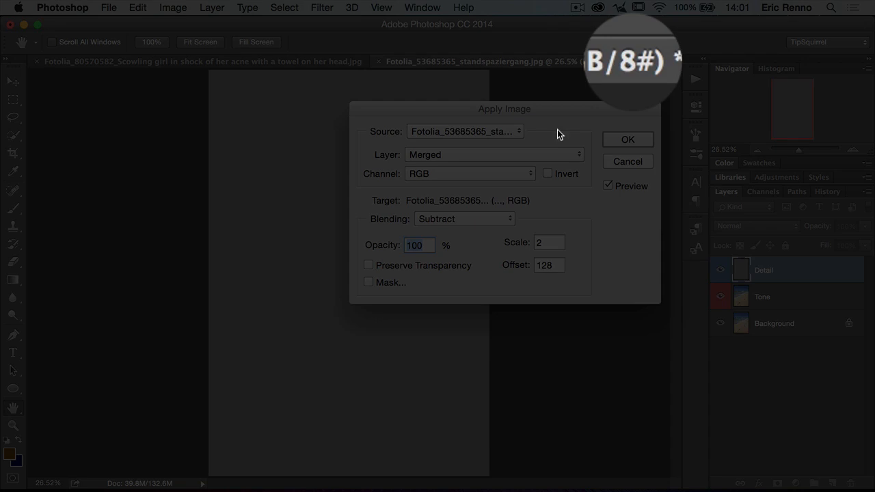
mouse_move(565, 89)
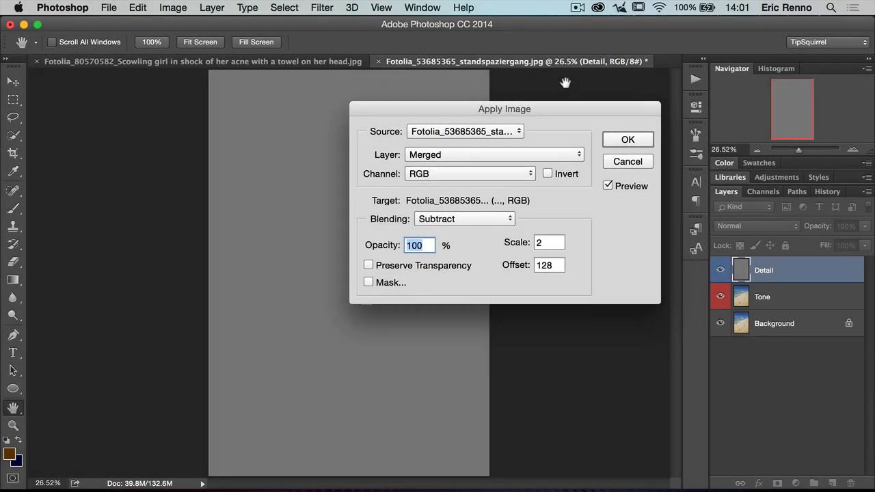
mouse_move(556, 109)
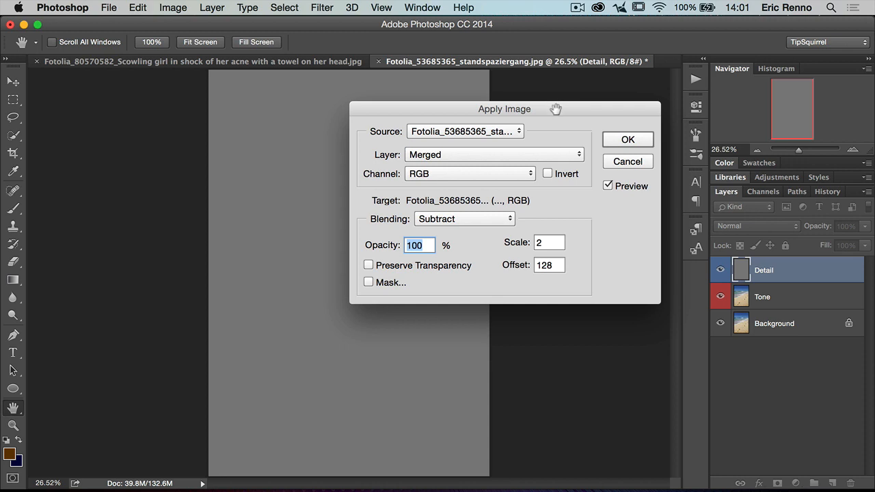
mouse_move(446, 159)
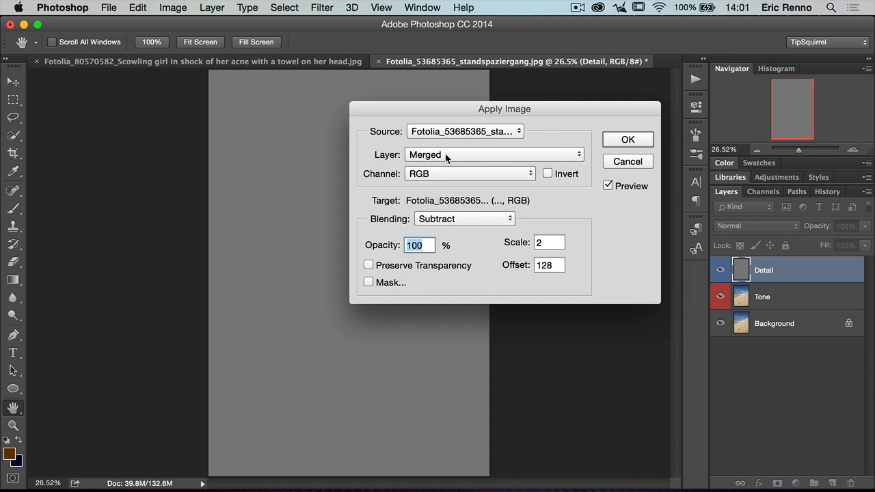
left_click(492, 155)
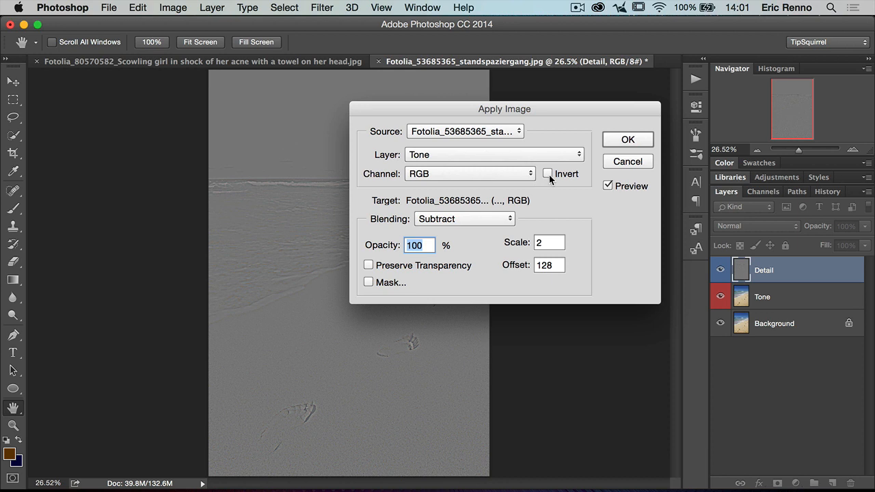
mouse_move(495, 224)
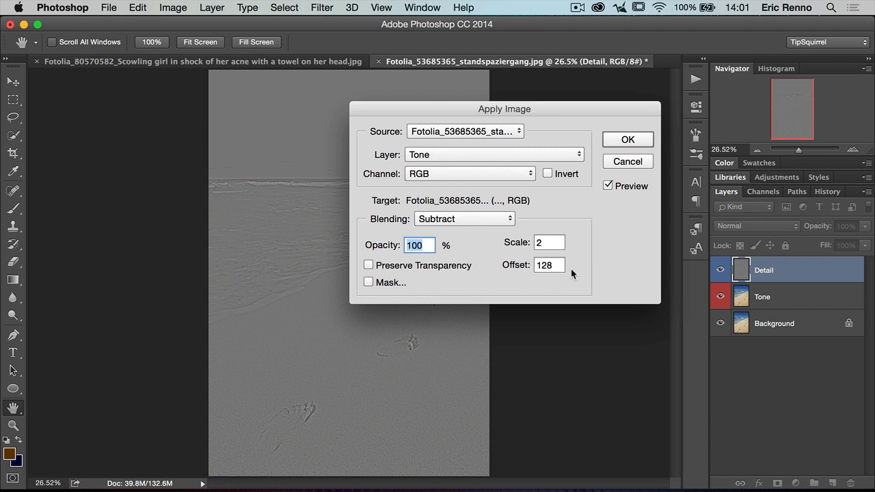
mouse_move(612, 283)
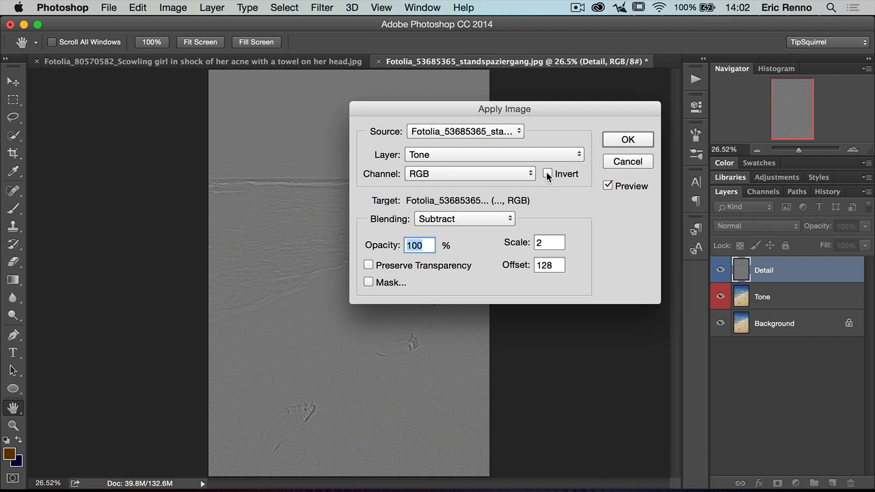
left_click(463, 218)
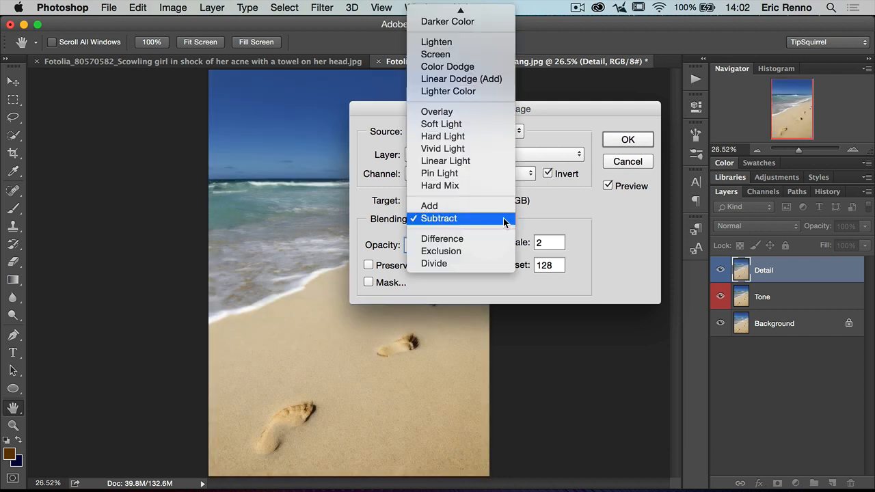
left_click(429, 206)
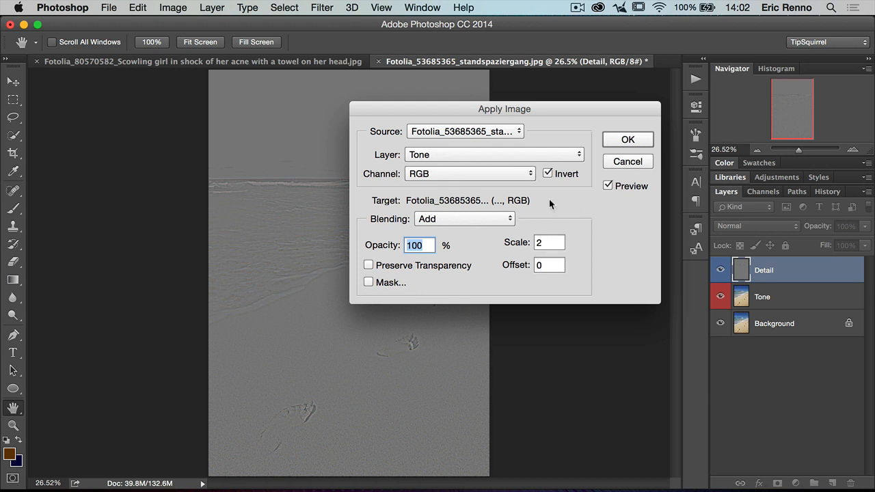
mouse_move(576, 229)
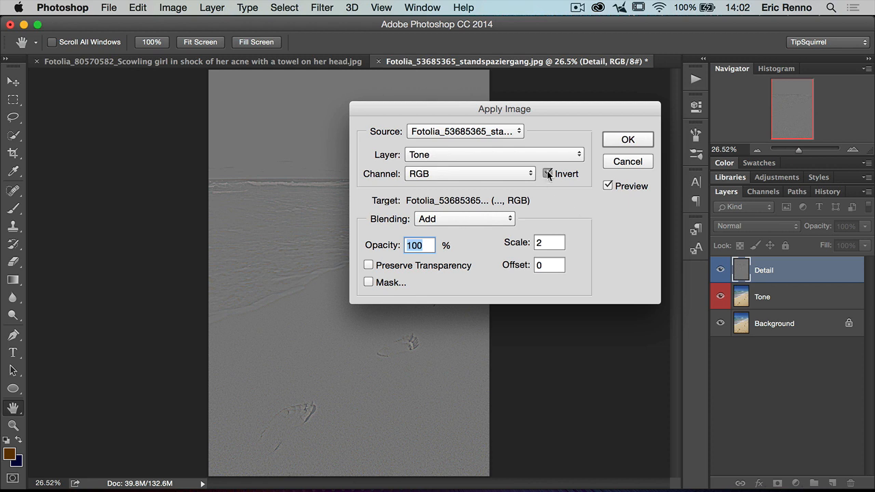
left_click(465, 219)
type("128")
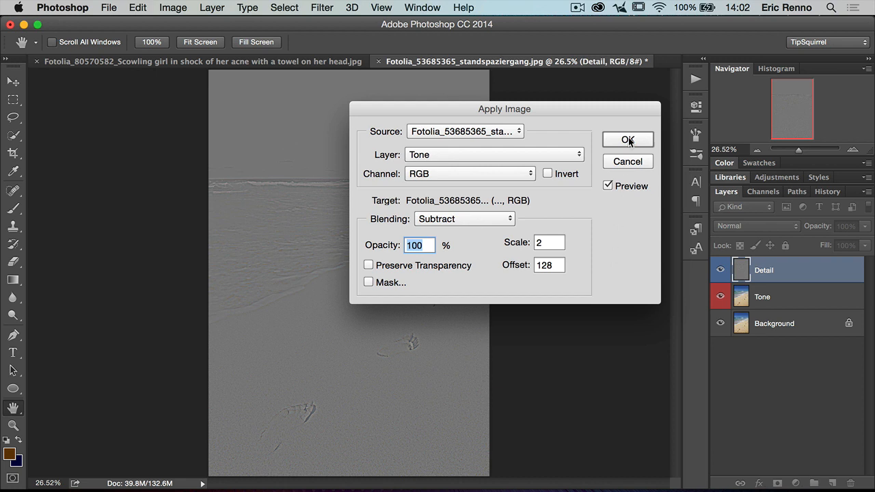
left_click(627, 140)
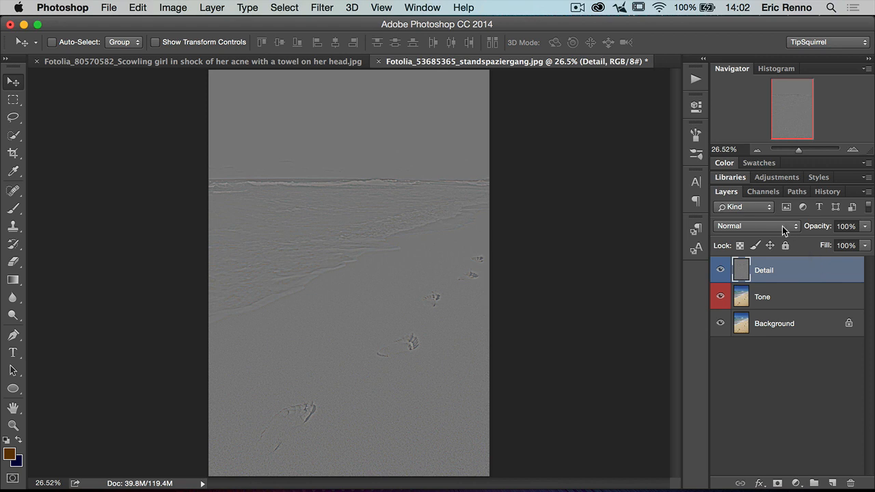
- Set Detail to Linear Light, toggle layer visibility to compare, and select Tone
left_click(756, 226)
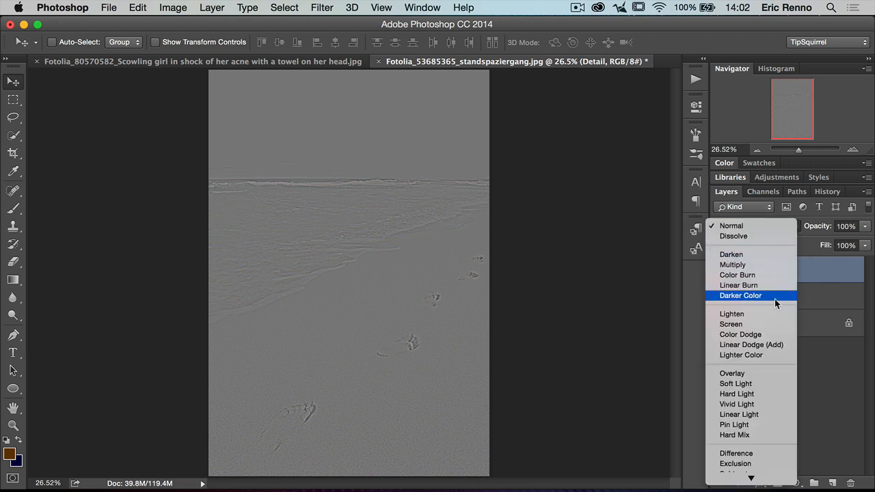
mouse_move(774, 414)
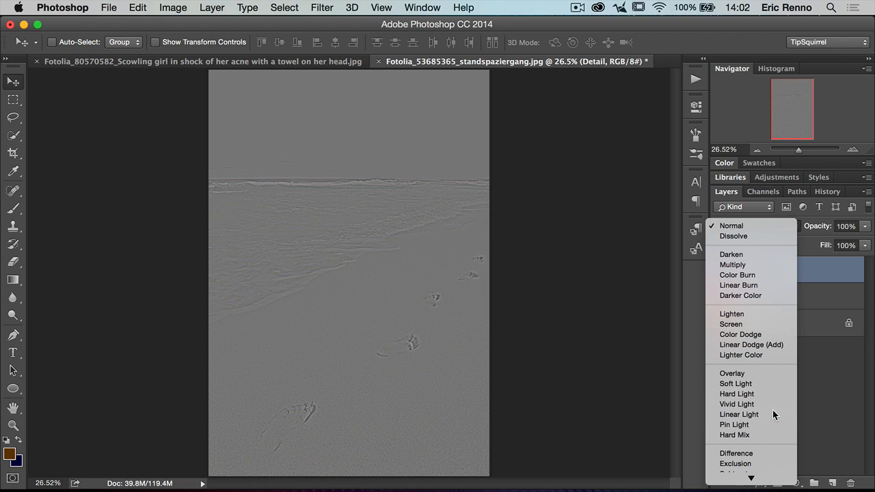
left_click(739, 415)
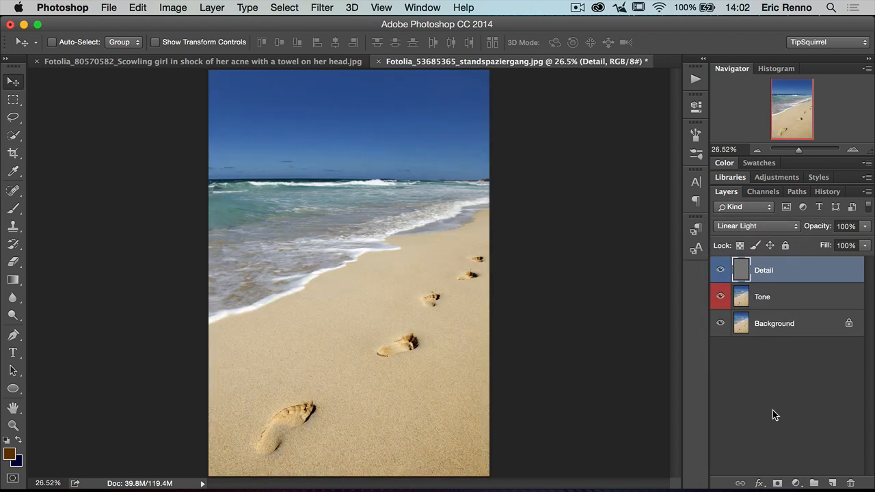
left_click(720, 269)
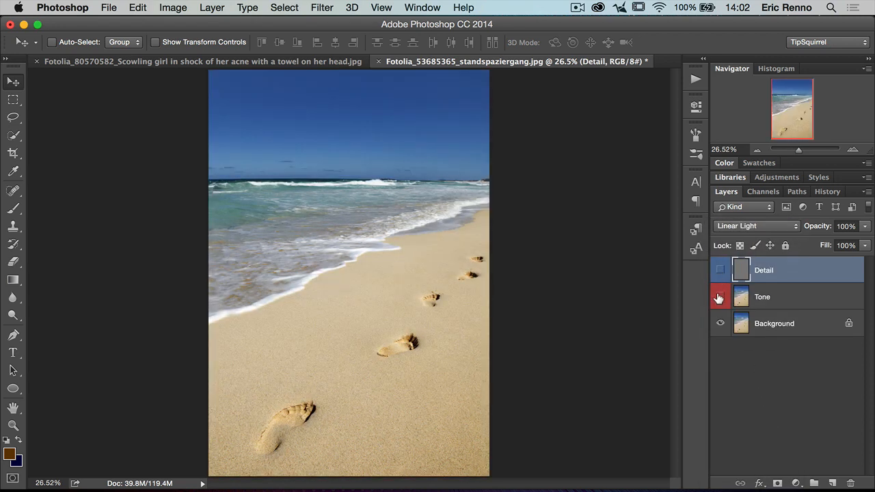
left_click(719, 270)
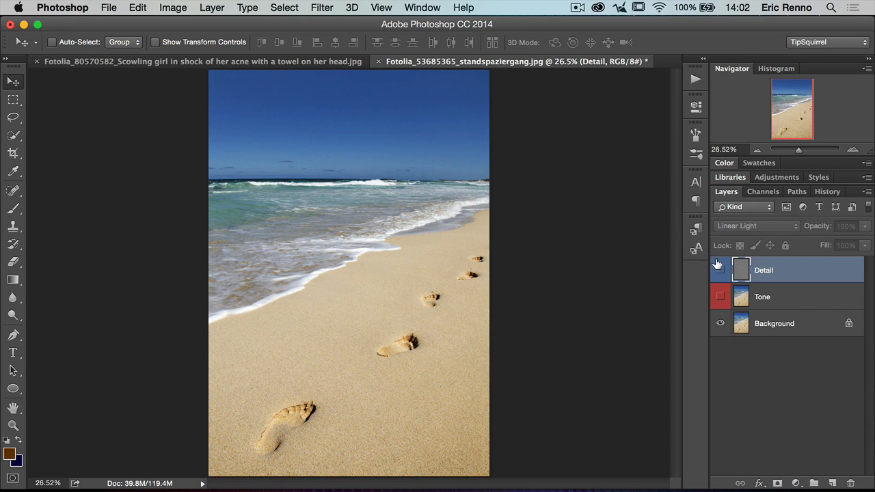
left_click(719, 269)
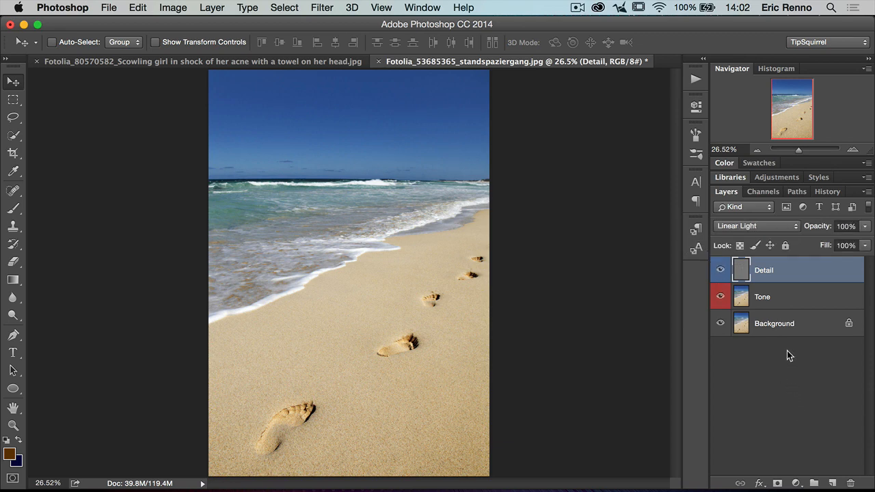
mouse_move(785, 351)
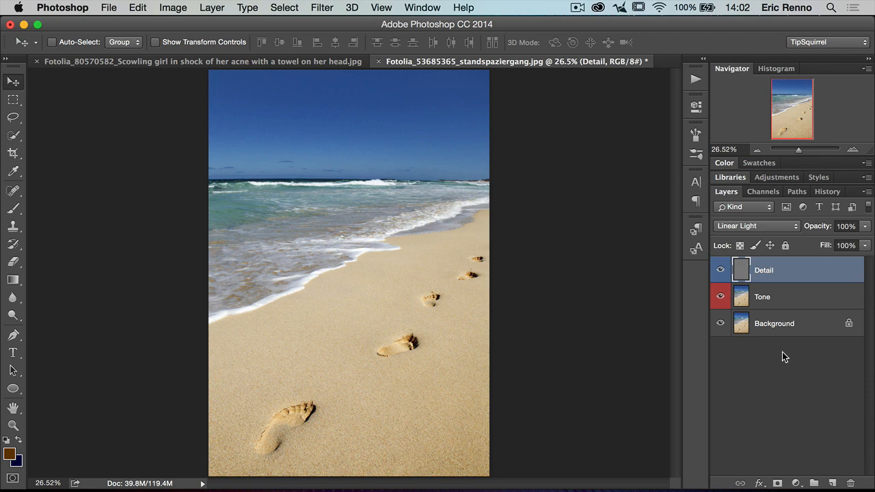
mouse_move(785, 297)
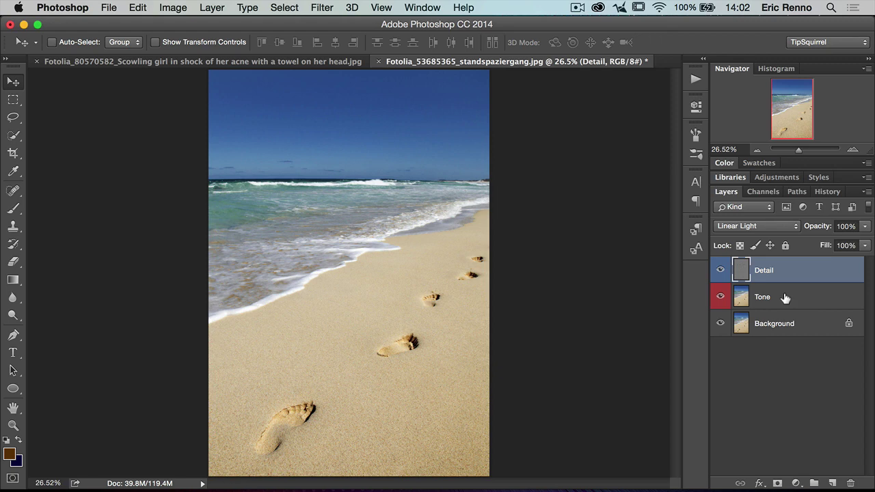
mouse_move(775, 329)
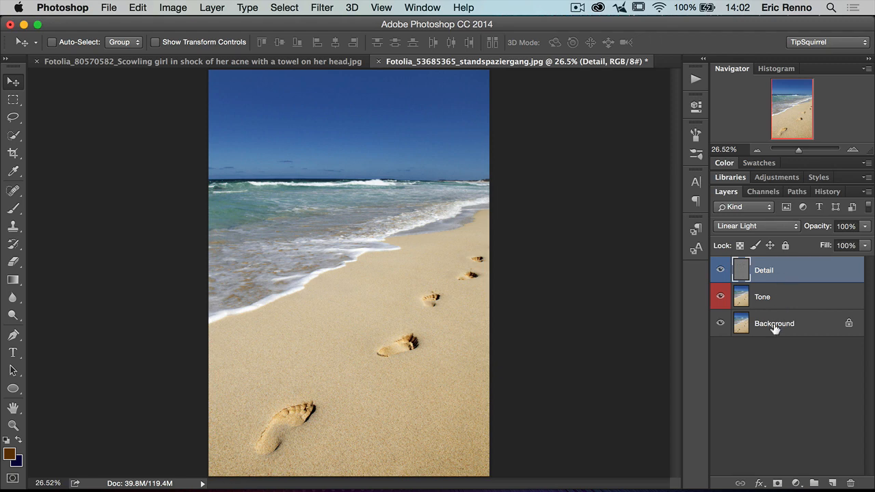
mouse_move(765, 388)
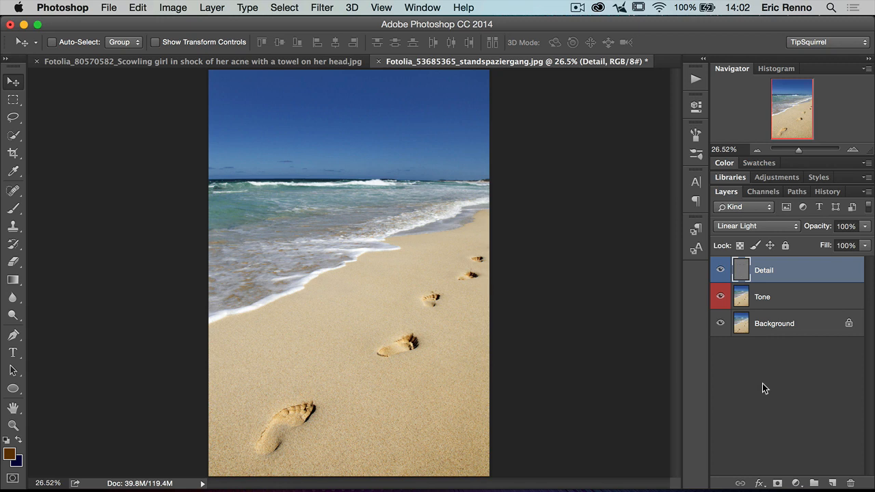
mouse_move(786, 309)
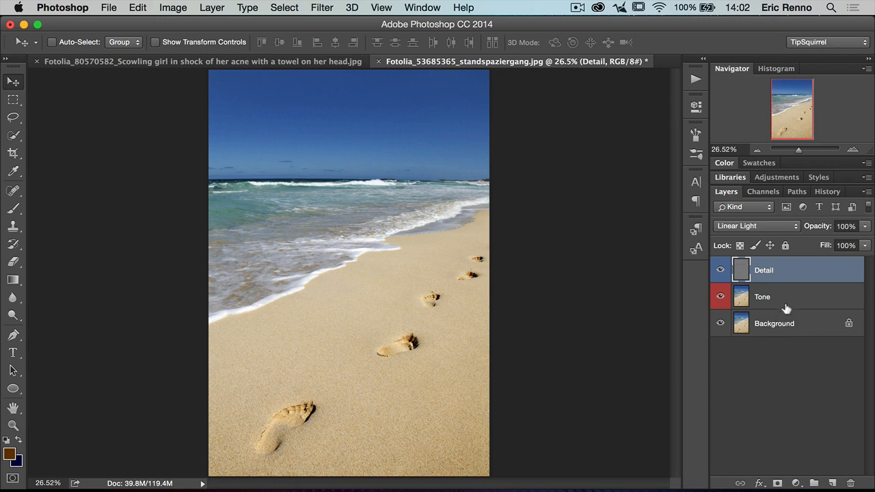
left_click(786, 296)
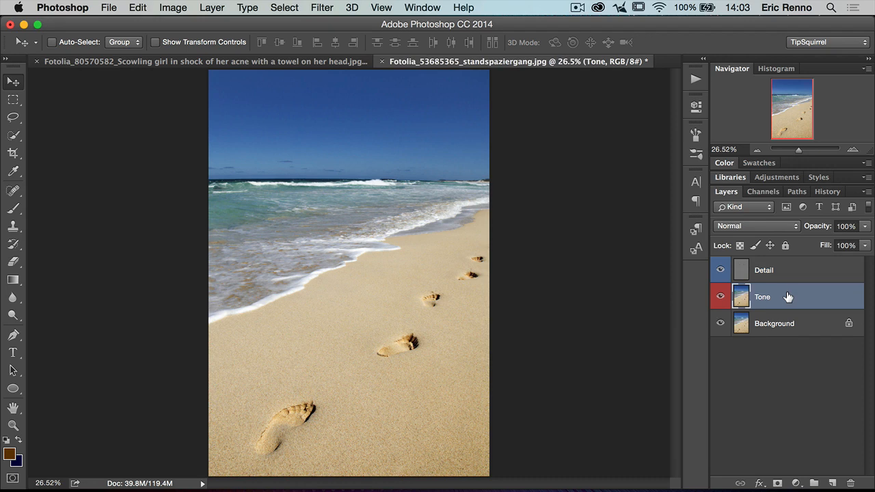
mouse_move(110, 315)
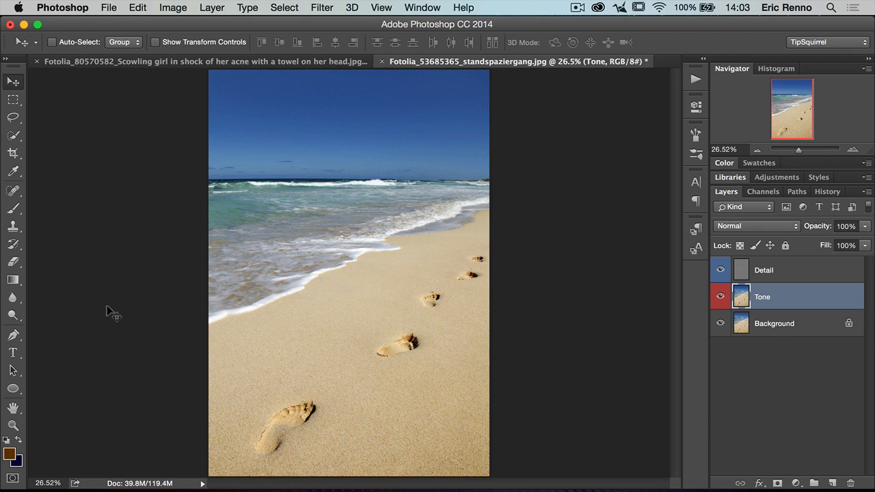
- Select the Clone Stamp tool for the Tone layer
left_click(13, 228)
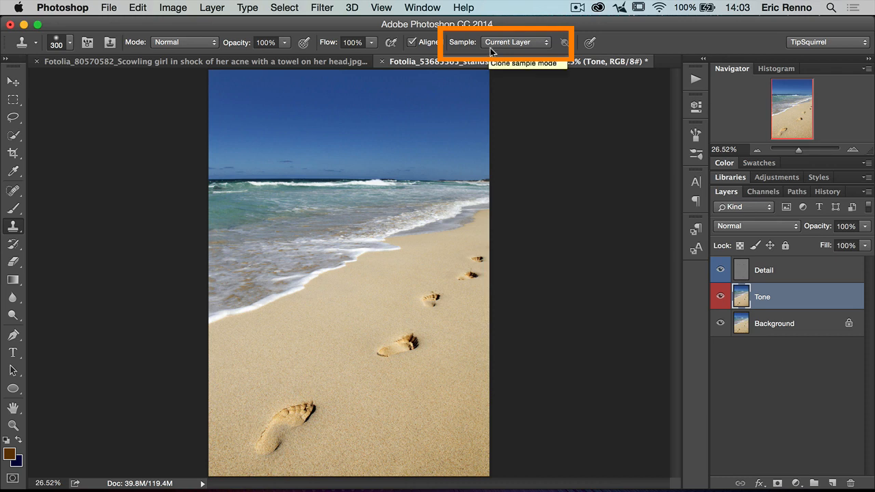
mouse_move(144, 71)
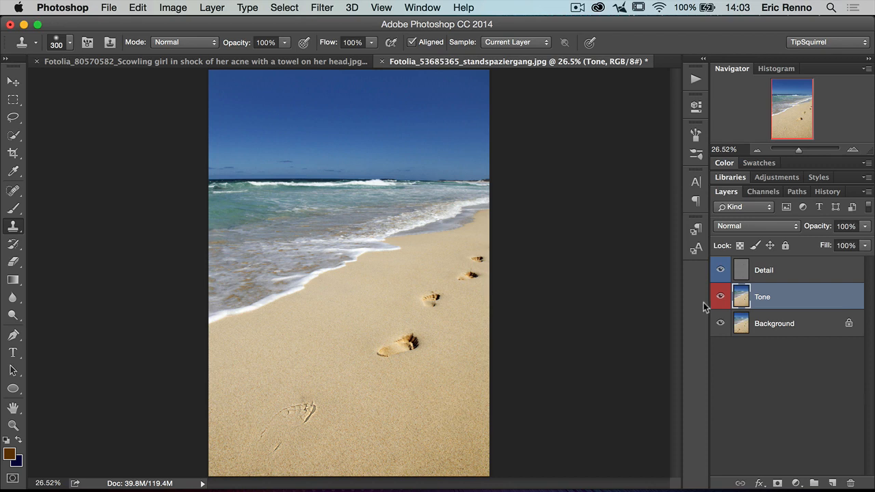
- Clone clean sand over the remaining footprints, alternating between the Detail and Tone layers
left_click(764, 269)
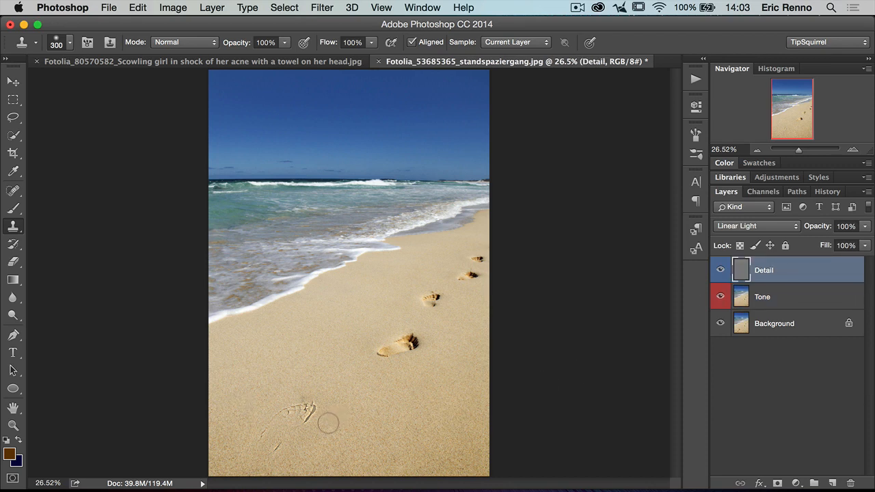
left_click(327, 422)
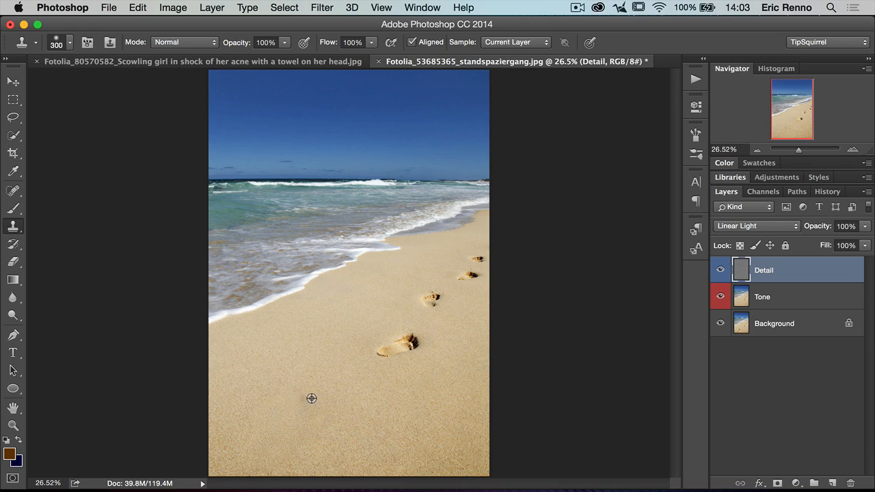
left_click(762, 296)
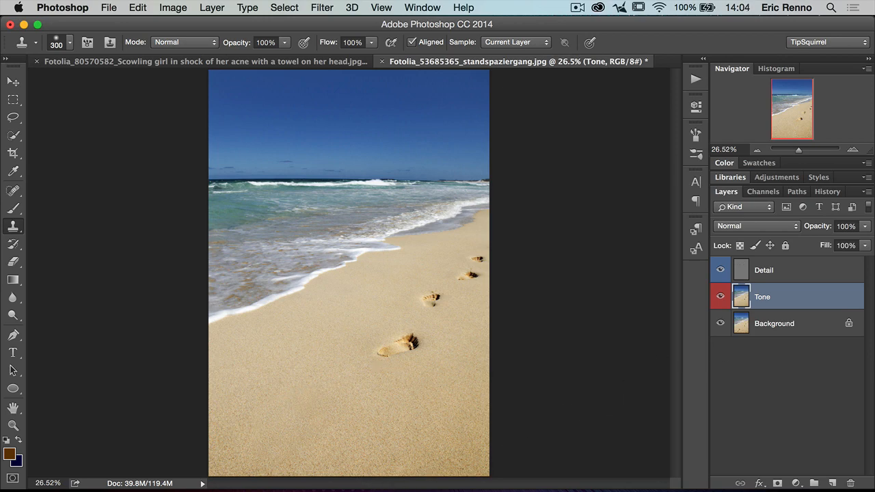
mouse_move(352, 340)
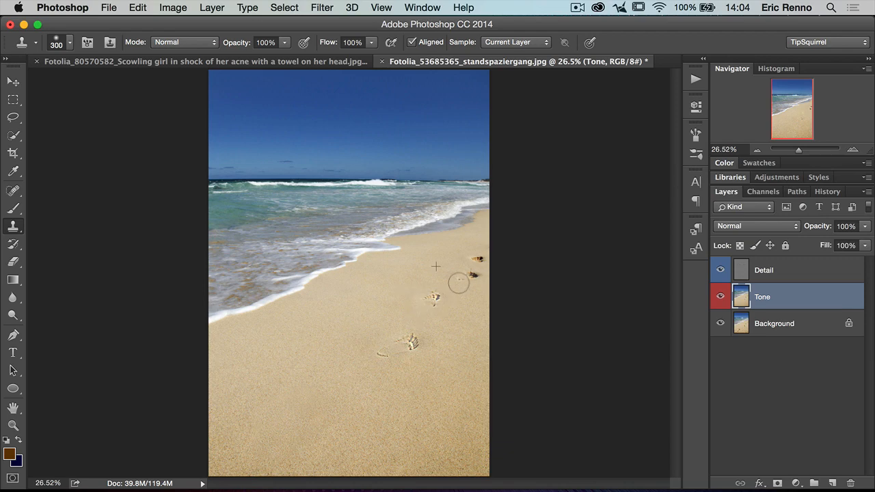
left_click(763, 269)
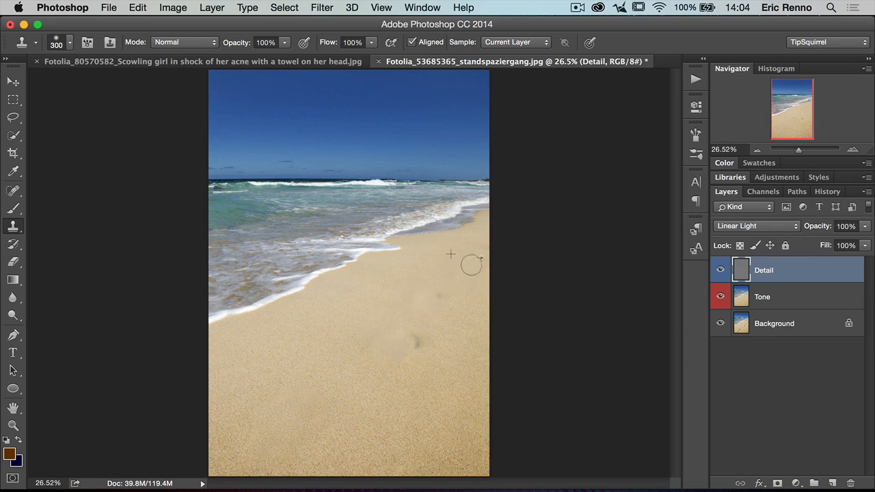
left_click(762, 296)
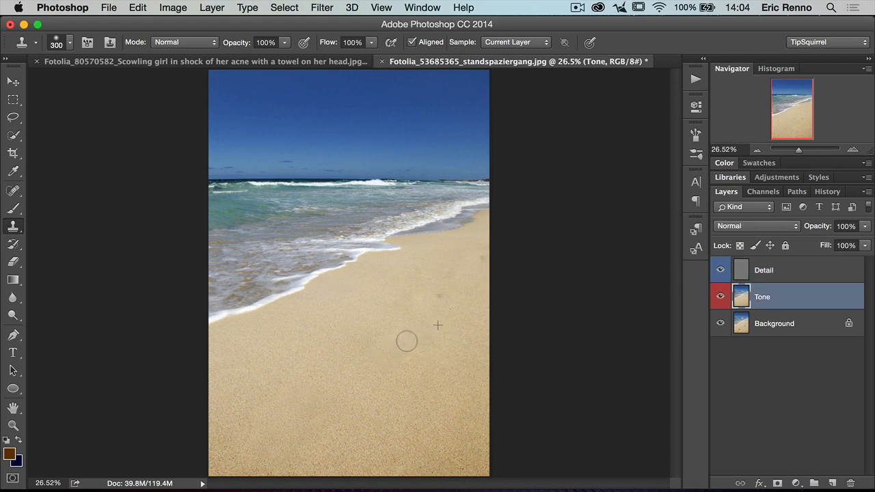
mouse_move(439, 253)
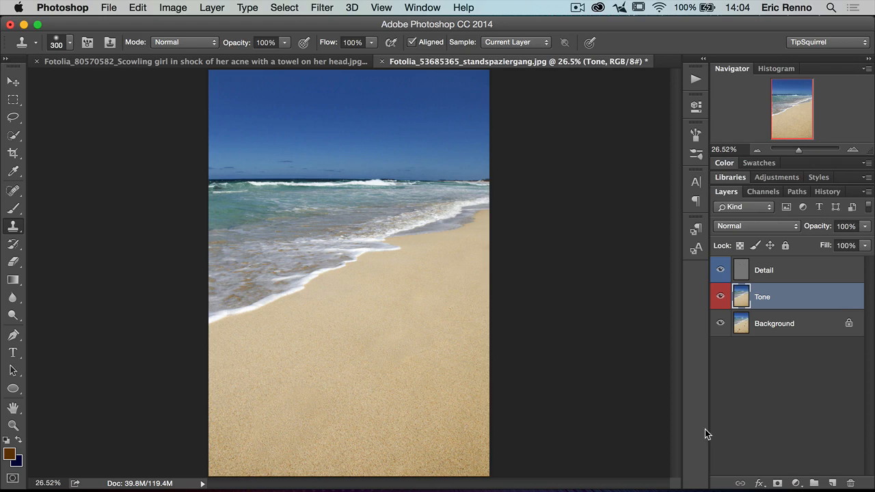
mouse_move(706, 433)
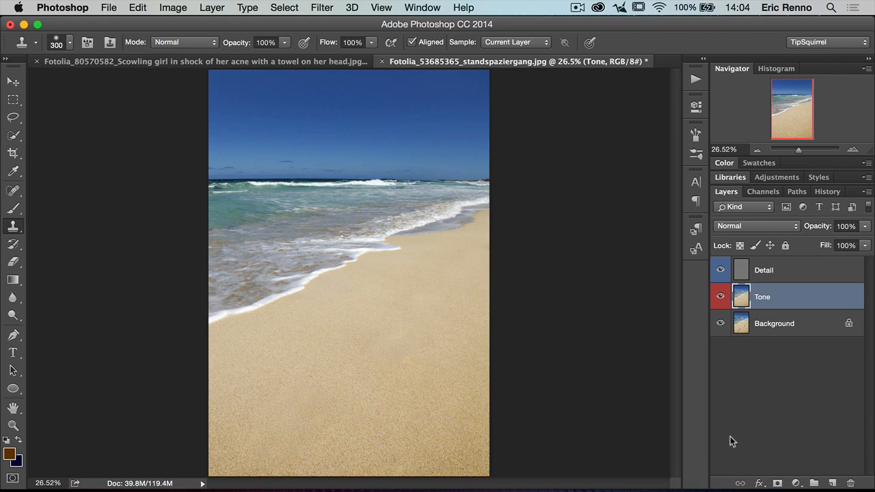
- Switch to the Fotolia_80570582 acne portrait document
left_click(205, 61)
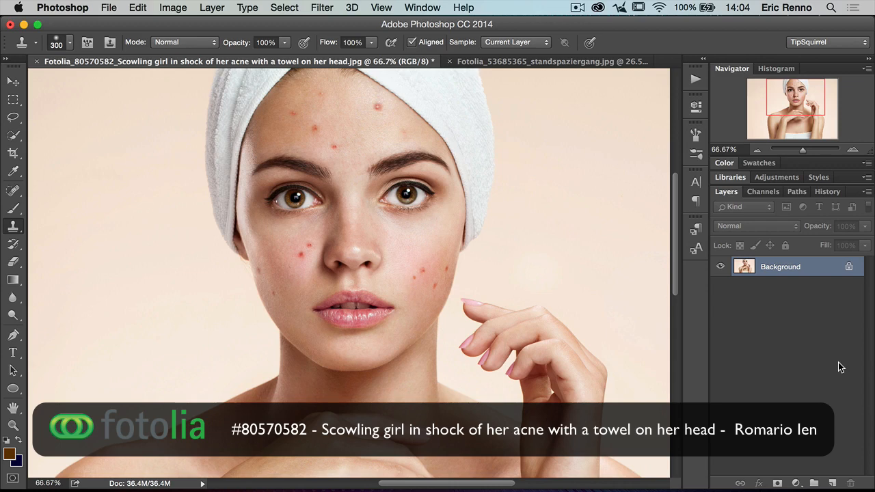
mouse_move(811, 373)
type("T")
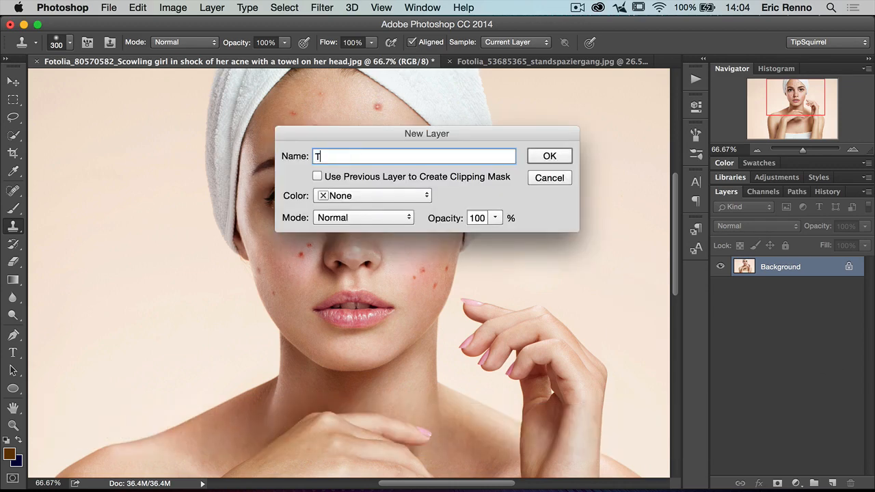
- Name the portrait's copy layers Tone (red label) and Detail (blue label)
left_click(372, 195)
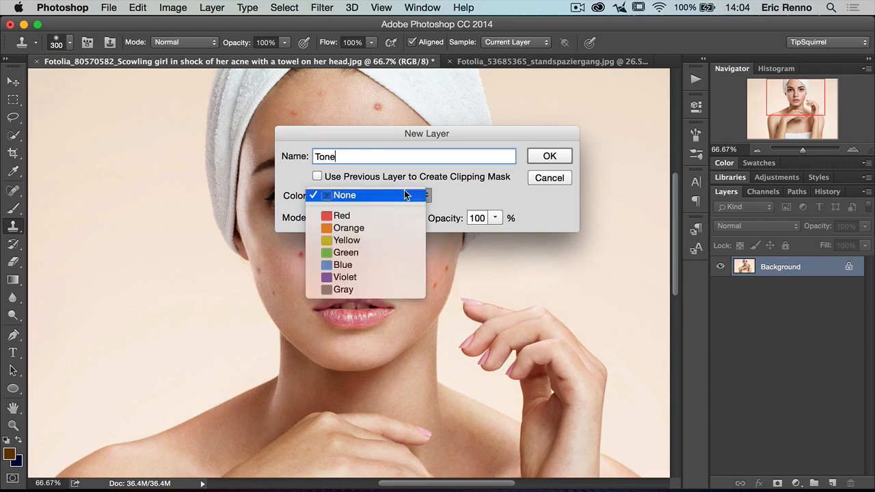
left_click(549, 156)
type("D")
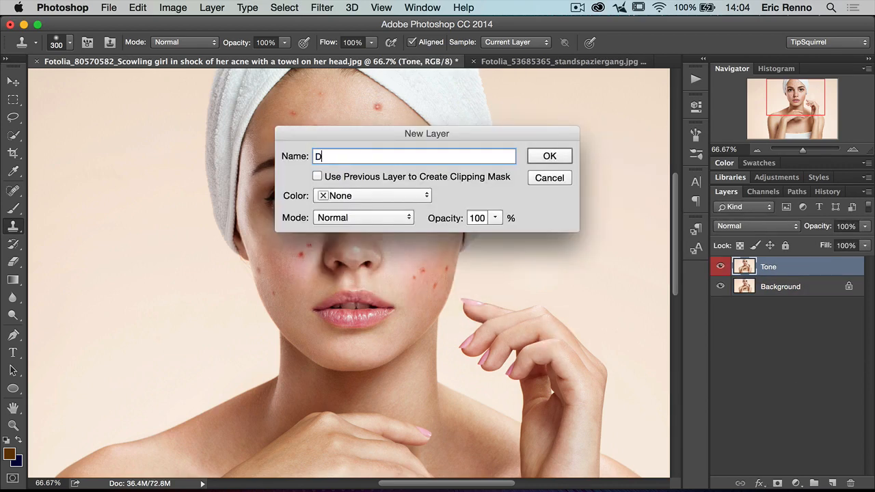
type("etail")
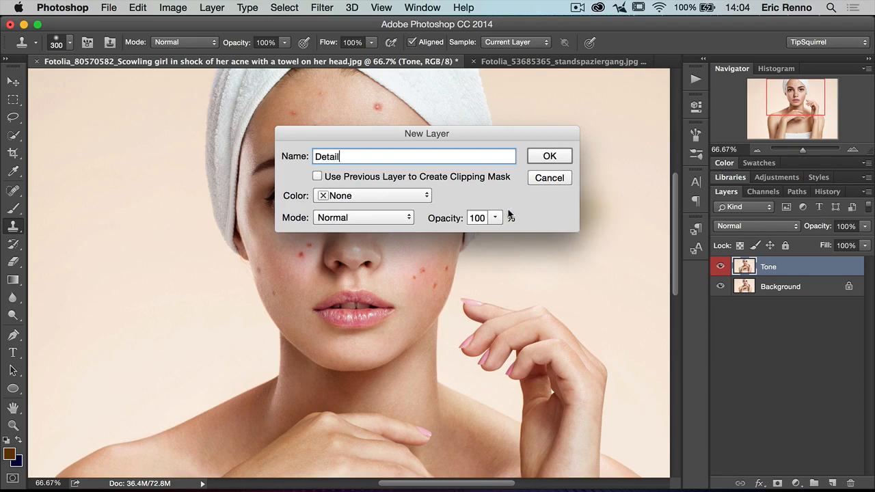
left_click(372, 195)
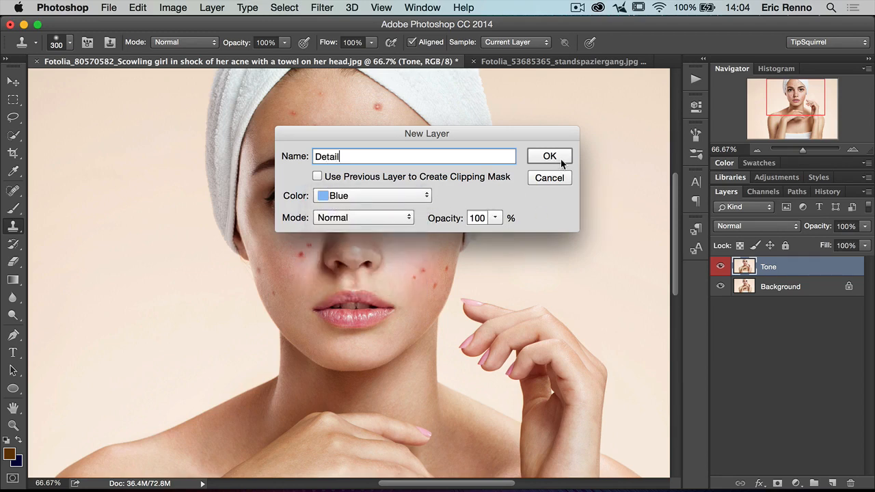
left_click(550, 156)
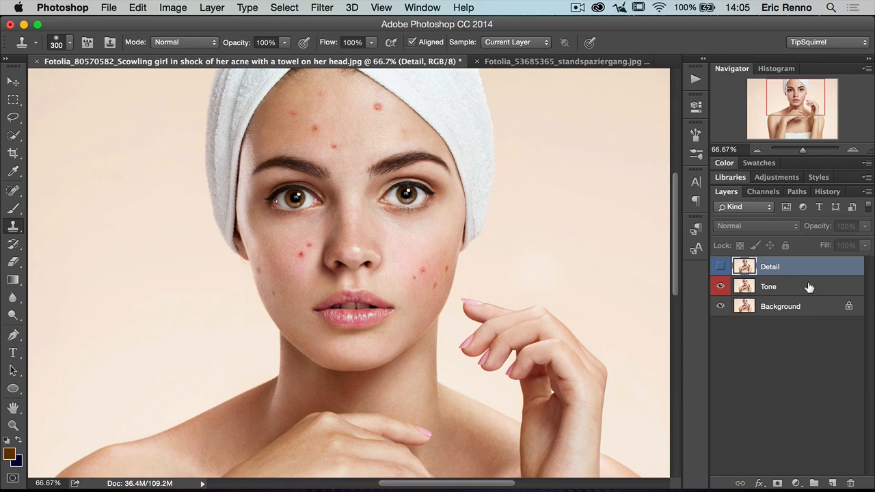
left_click(322, 8)
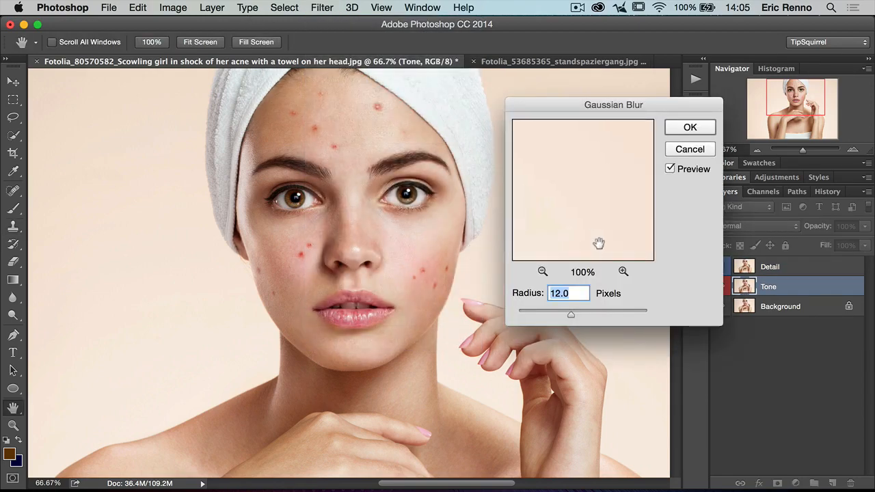
- Set the Tone layer's Gaussian Blur radius to about 9.9 pixels and apply it
left_click_drag(571, 313, 569, 318)
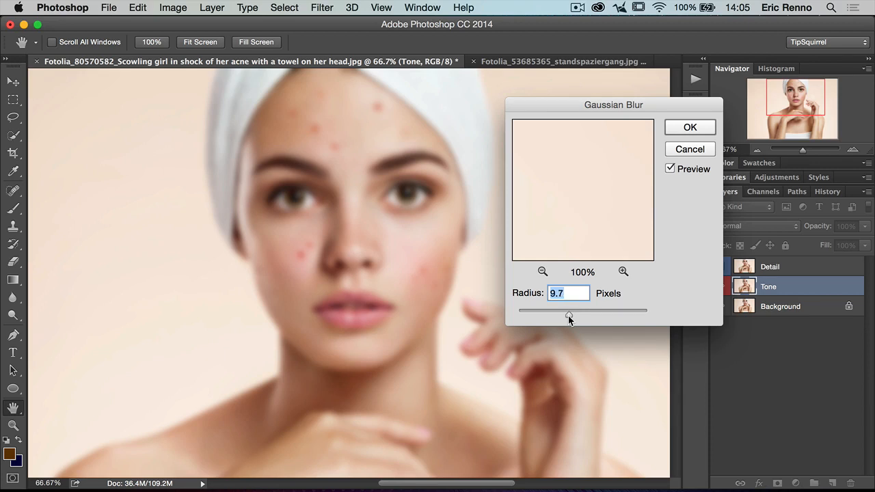
left_click_drag(570, 311, 571, 314)
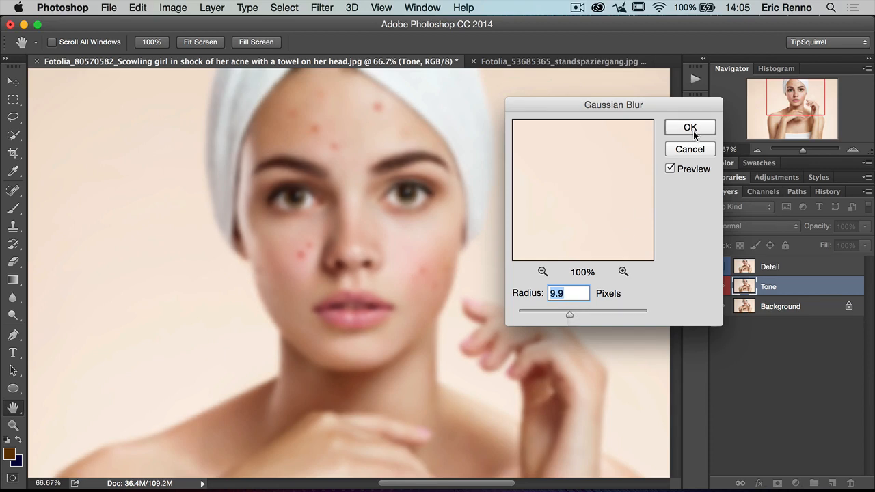
left_click(690, 128)
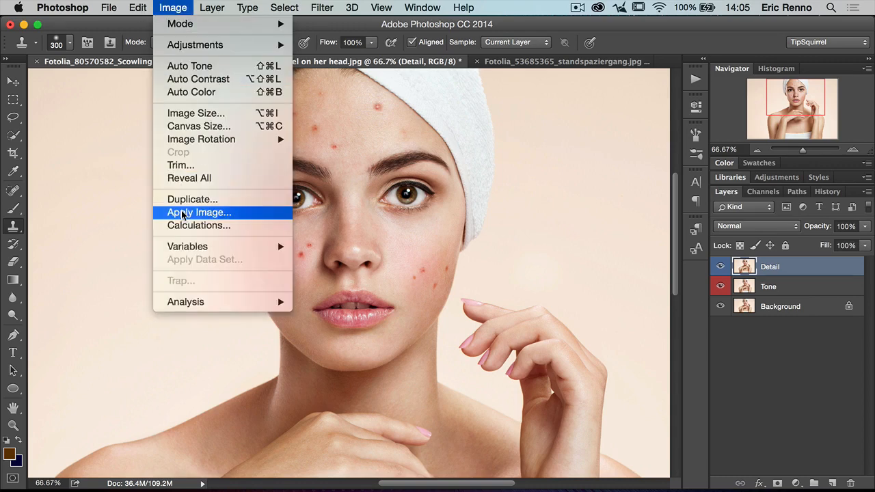
- Apply Image on Detail (Subtract, scale 2, offset 128) and blend it in Linear Light
left_click(199, 212)
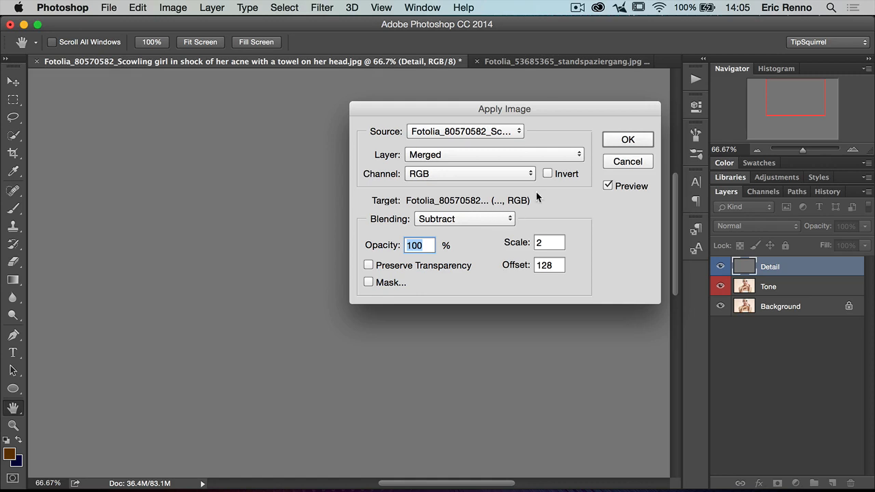
mouse_move(504, 221)
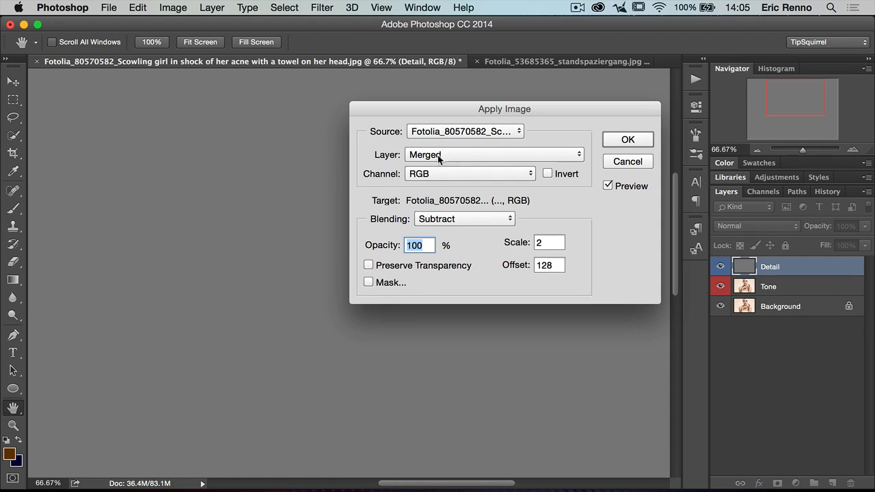
left_click(493, 154)
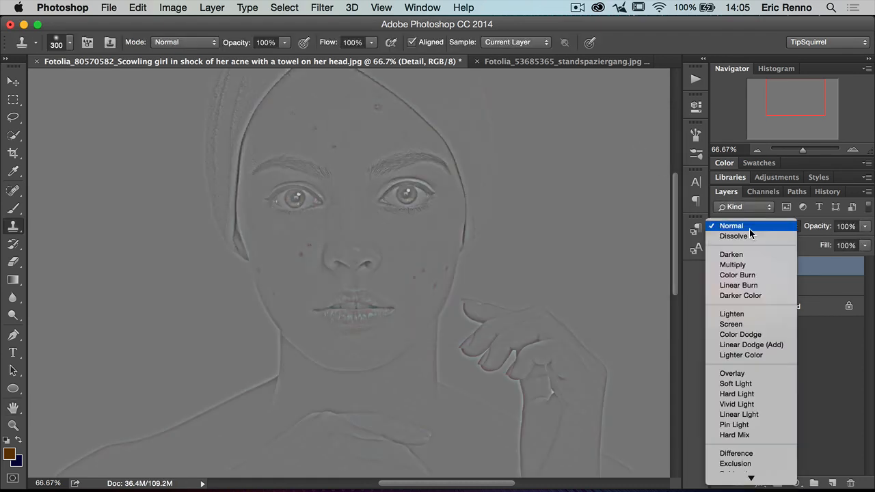
left_click(738, 414)
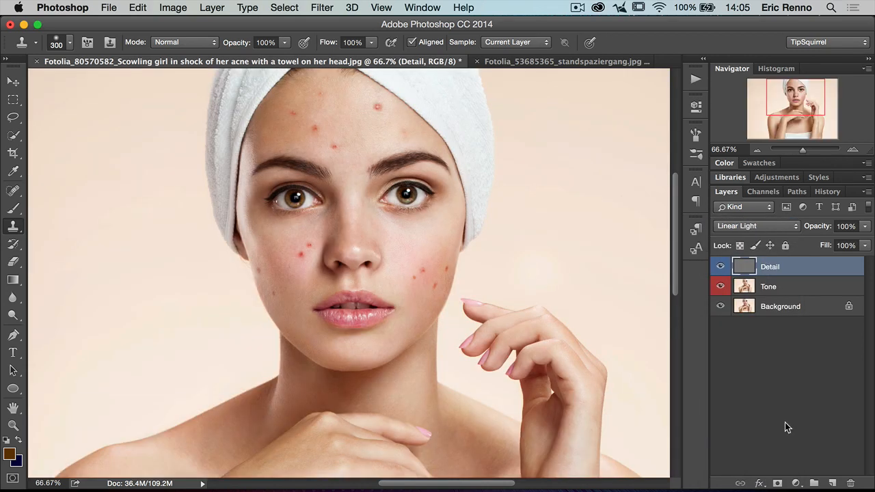
mouse_move(802, 309)
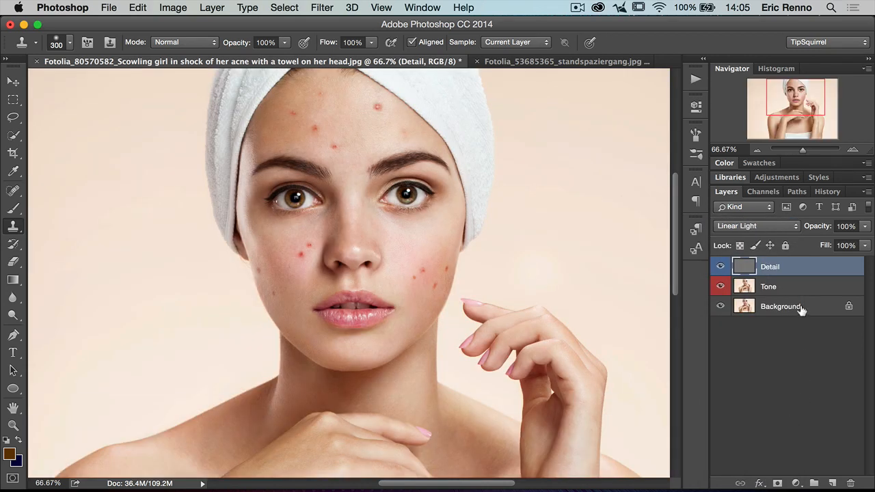
- Heal forehead blemishes on the Tone layer with the Healing Brush, then reselect the Detail layer
left_click(768, 287)
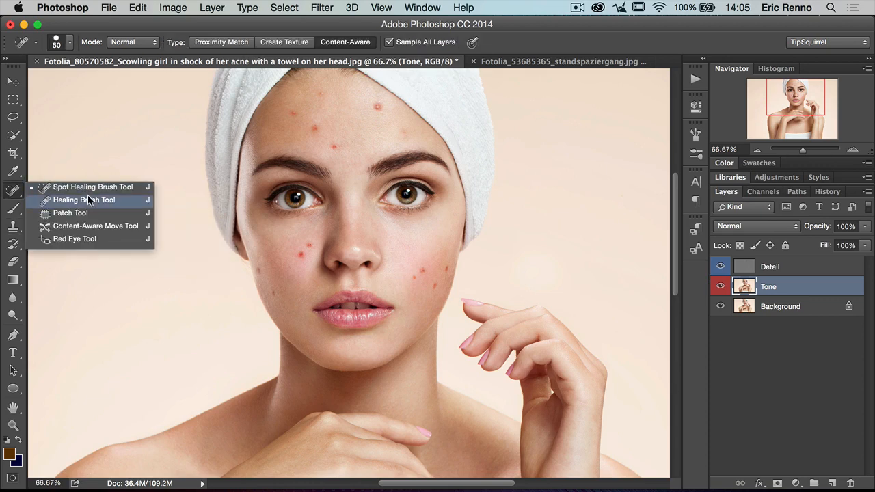
left_click(83, 200)
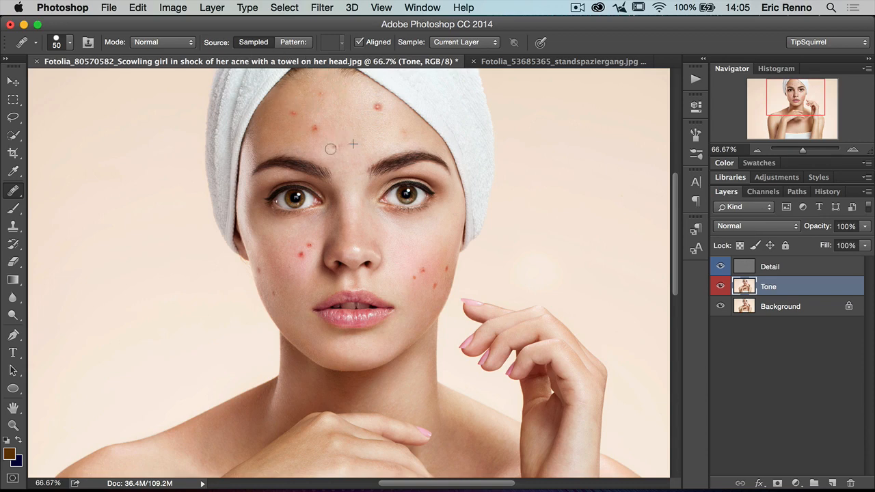
left_click(330, 148)
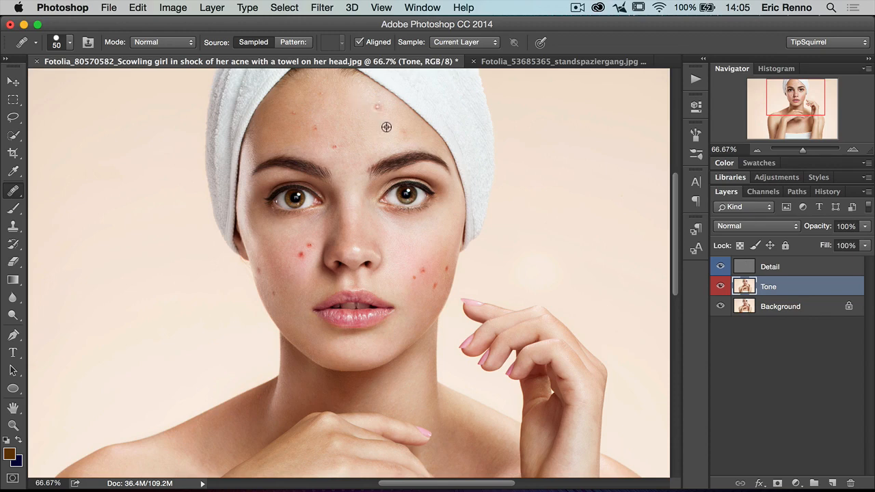
left_click(769, 266)
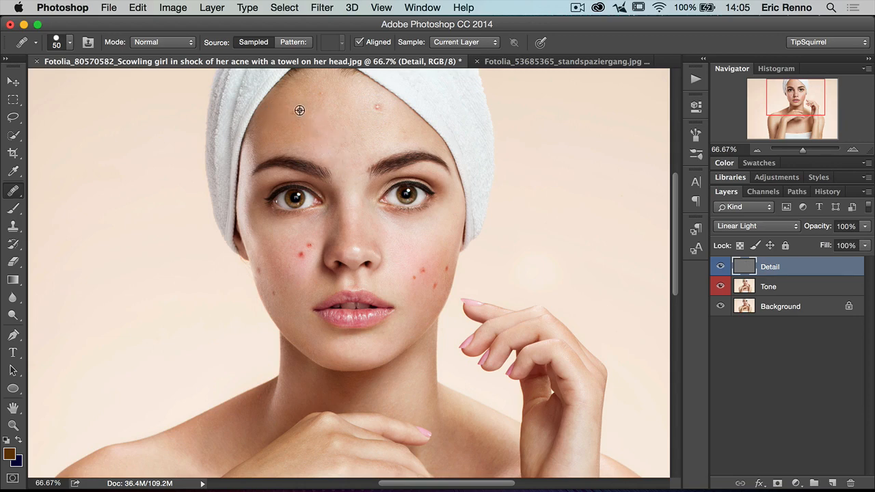
mouse_move(320, 100)
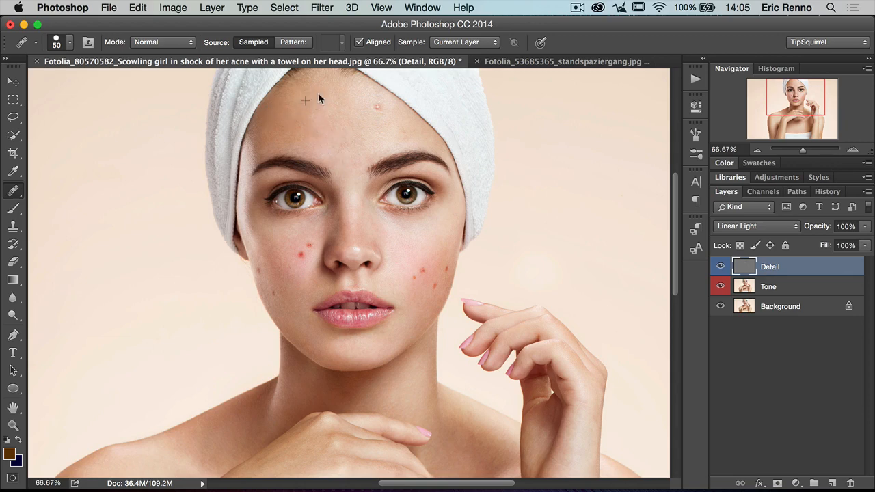